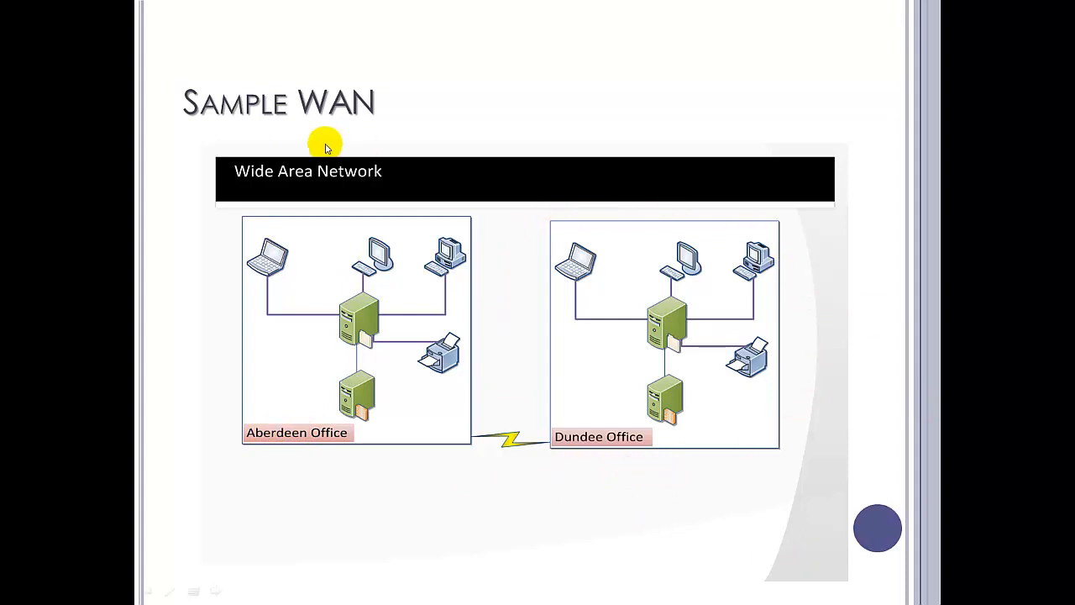
Advance from the Sample WAN diagram slide to the 'Who has internet at home?' question slide
key(right)
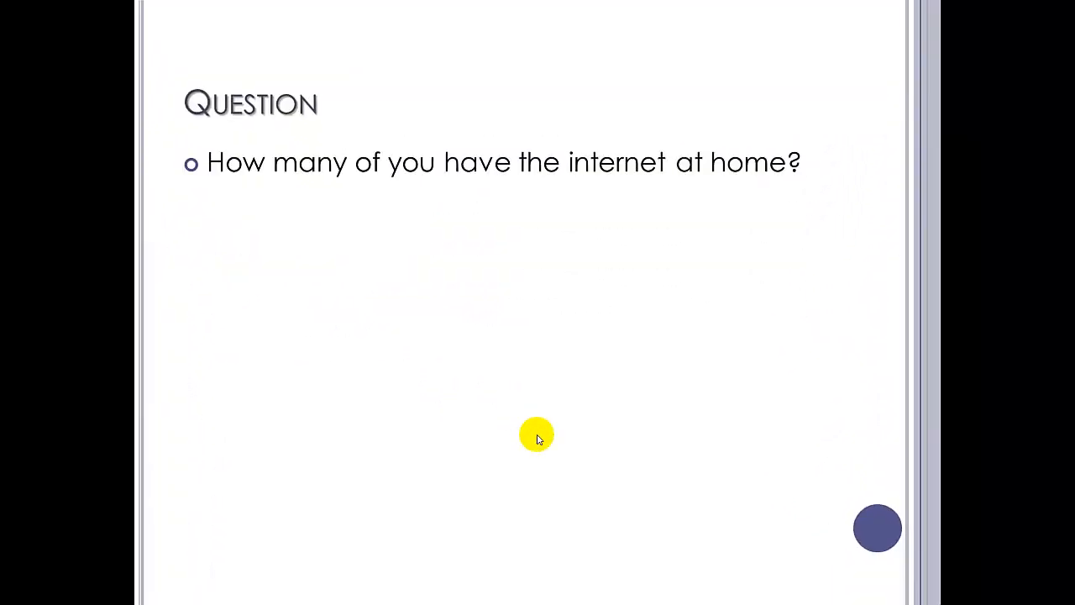